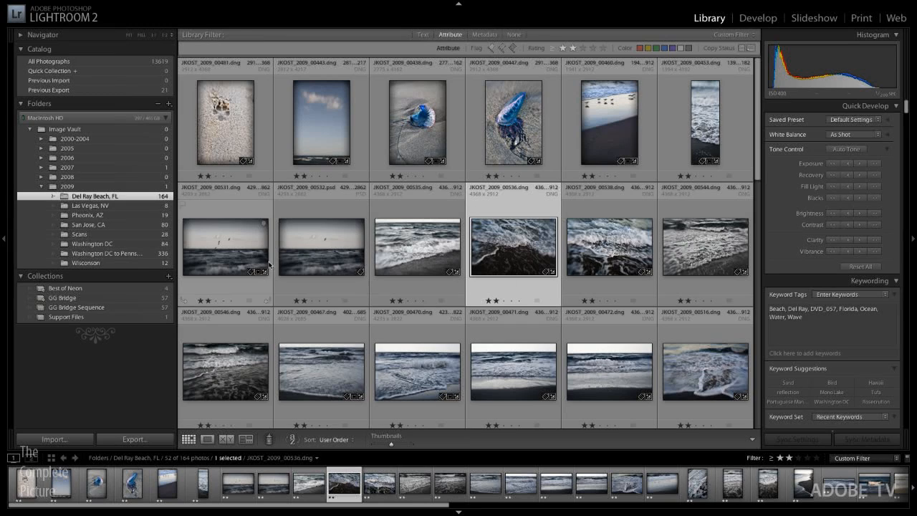
mouse_move(253, 258)
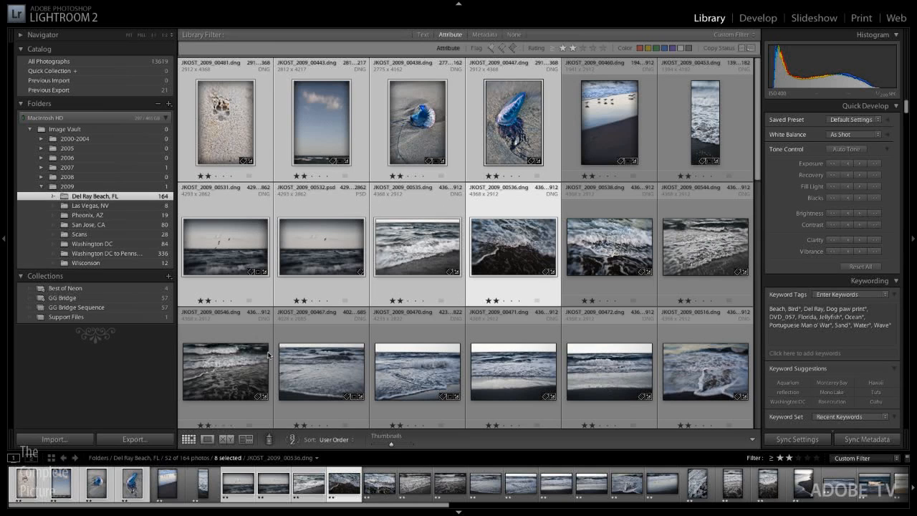
Open Export, preview the Burn Full-Sized JPEGs and DNG presets, then load For E-Mail
click(135, 439)
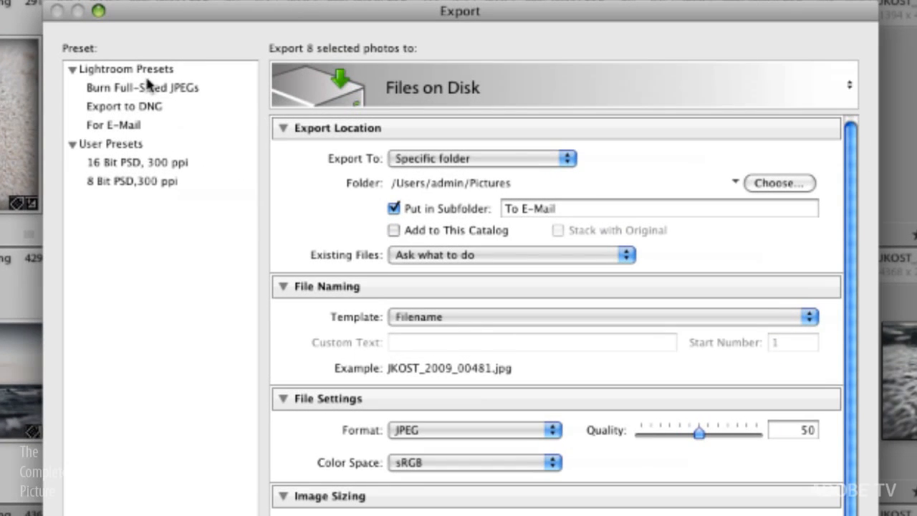
mouse_move(178, 163)
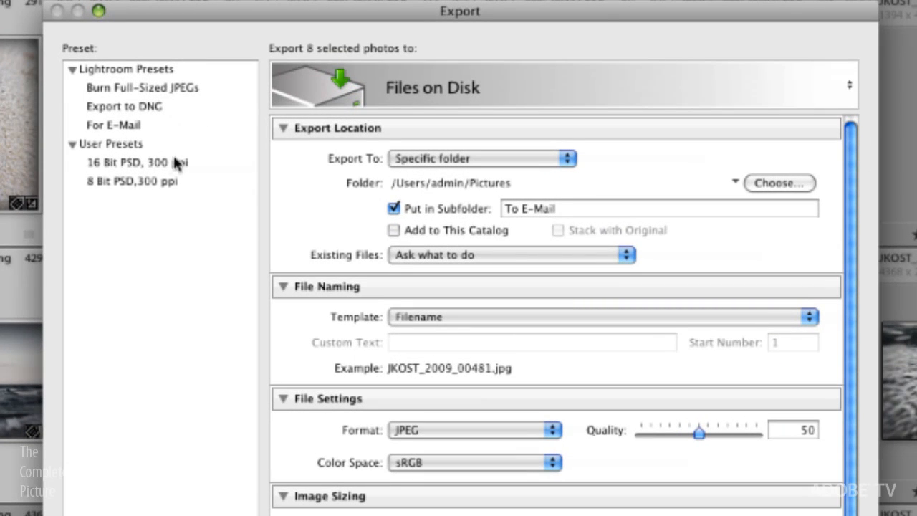
mouse_move(151, 172)
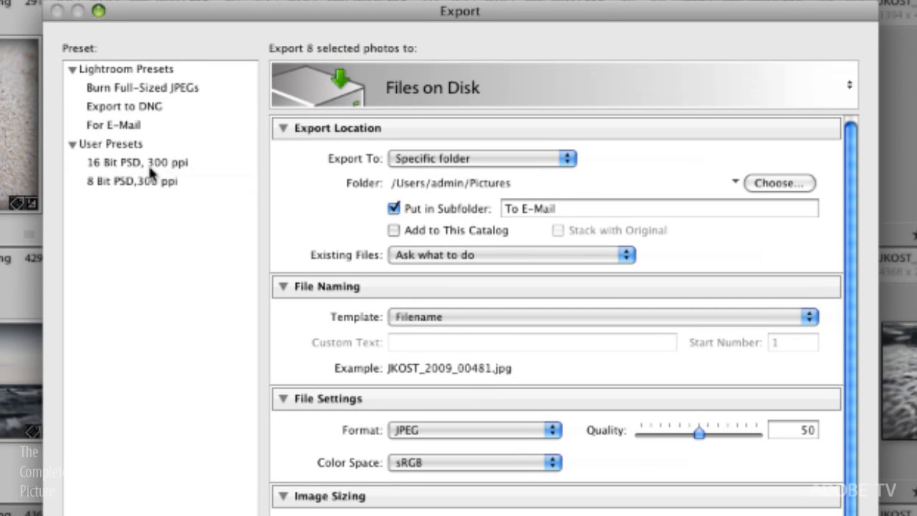
click(141, 87)
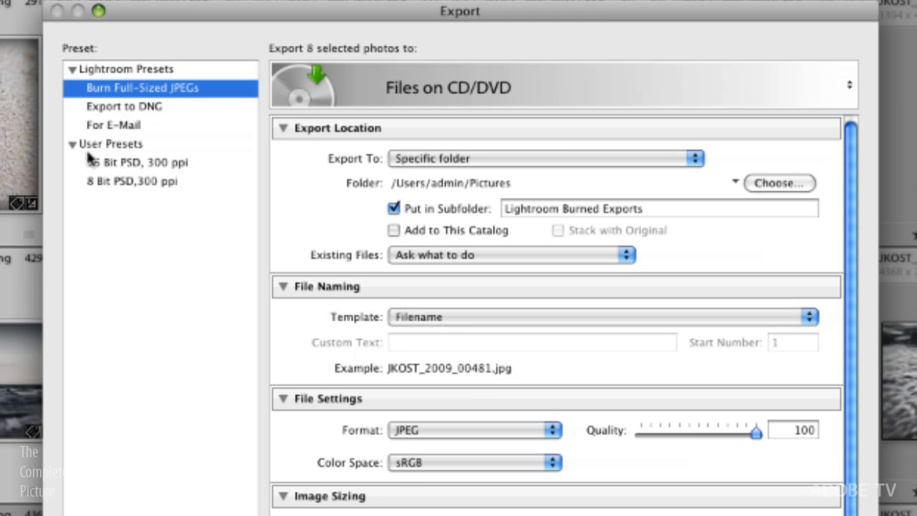
mouse_move(141, 167)
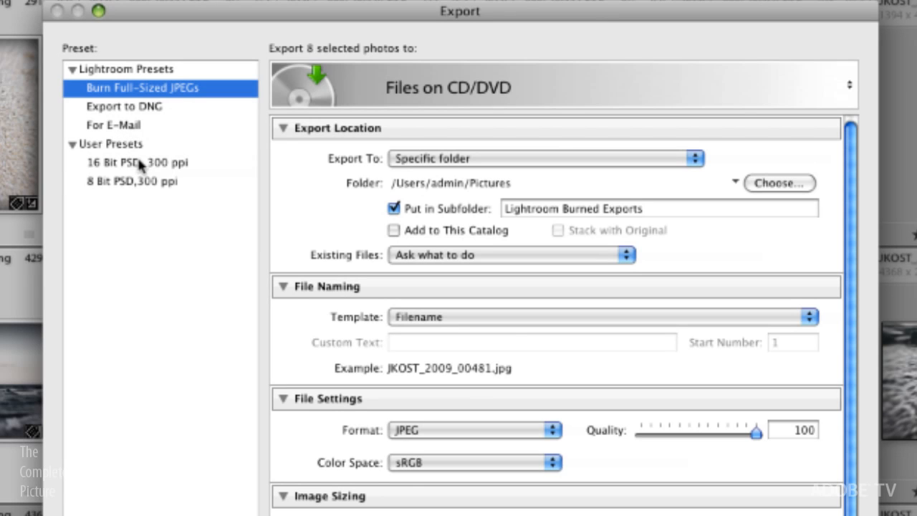
click(124, 106)
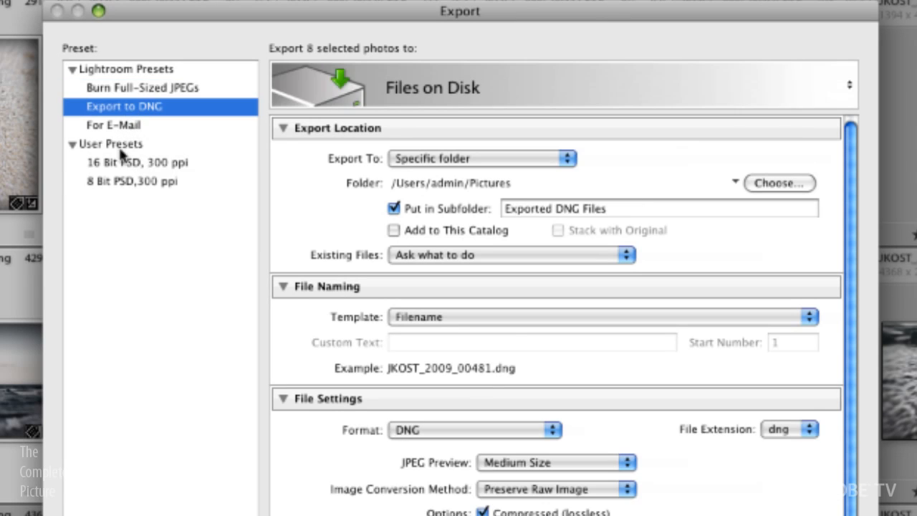
click(112, 124)
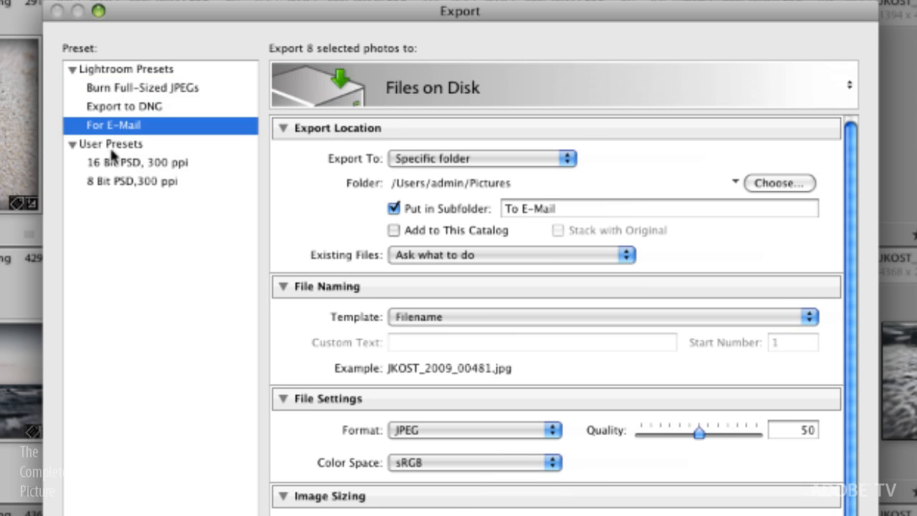
mouse_move(142, 143)
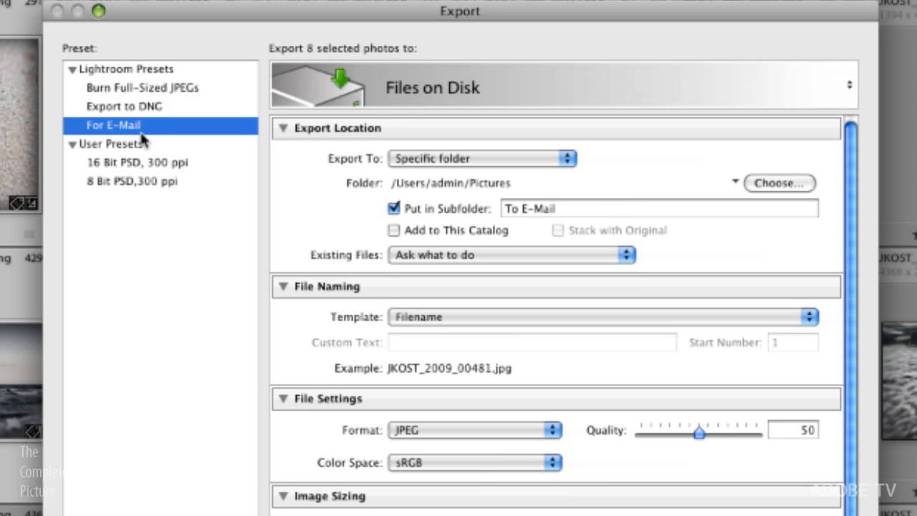
mouse_move(152, 139)
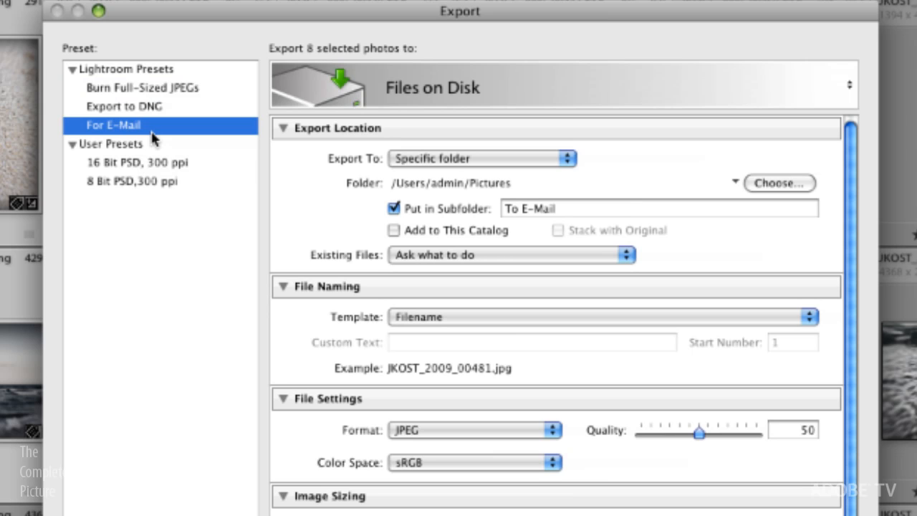
mouse_move(450, 226)
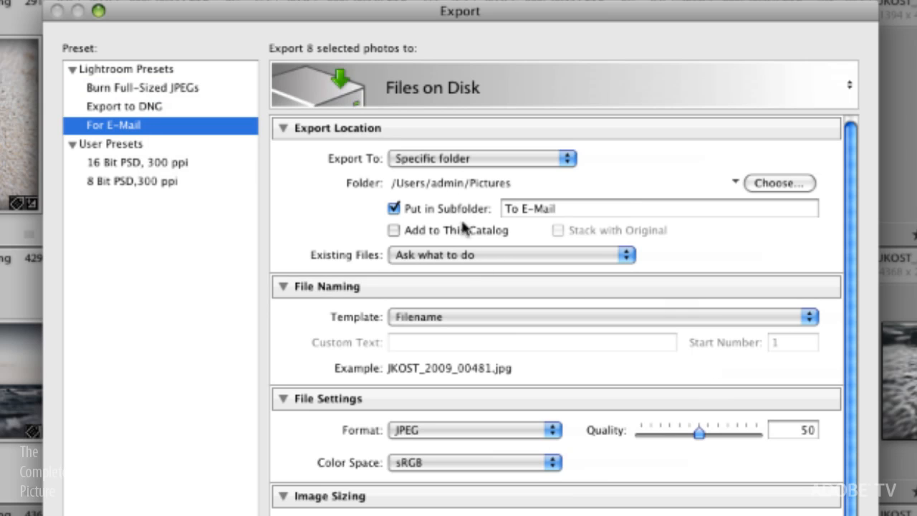
mouse_move(369, 185)
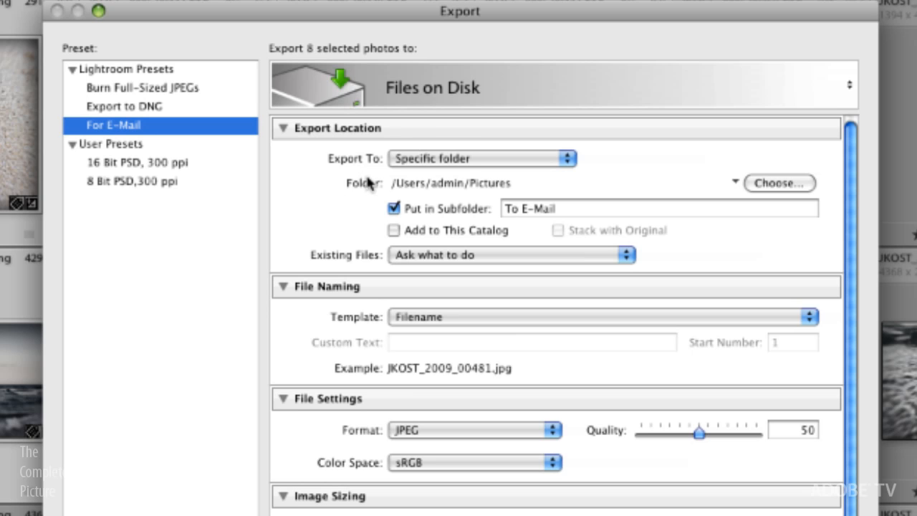
mouse_move(431, 164)
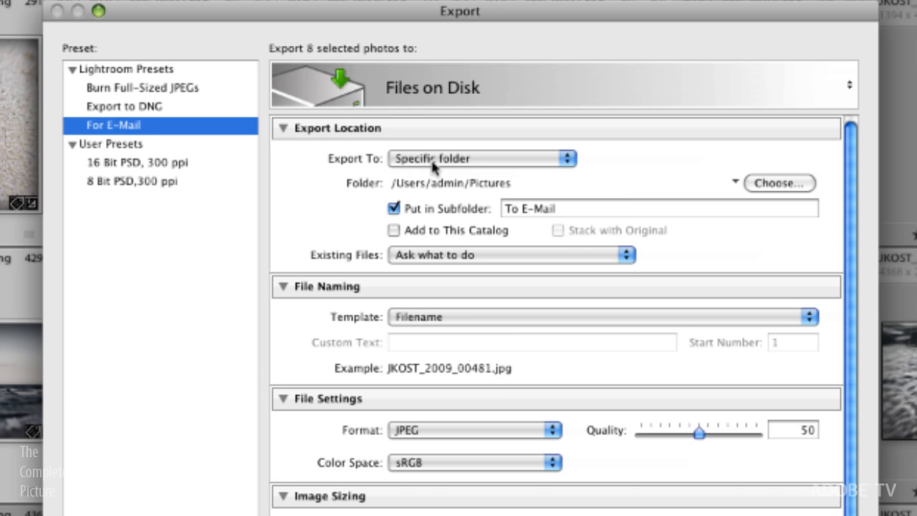
mouse_move(456, 169)
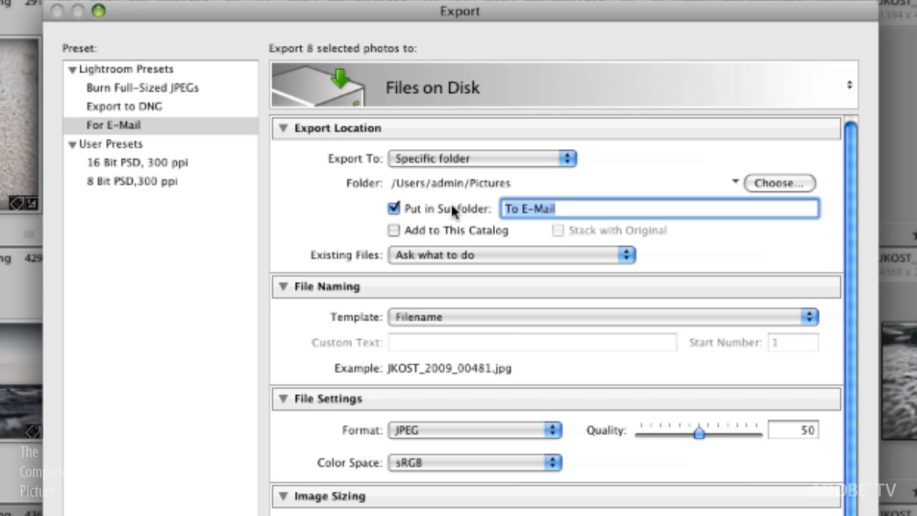
Enter 'TO EMAIL' as the Put in Subfolder name in Export Location
text(TO)
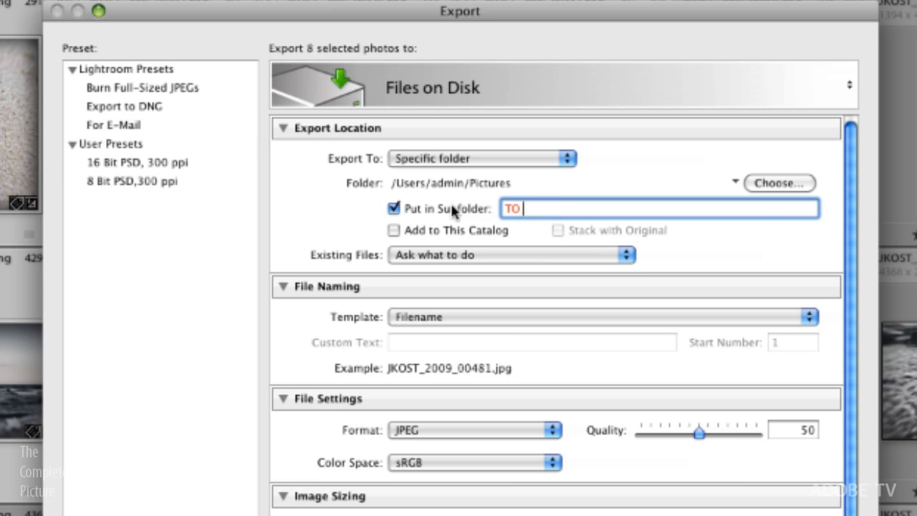
text(EMAIL)
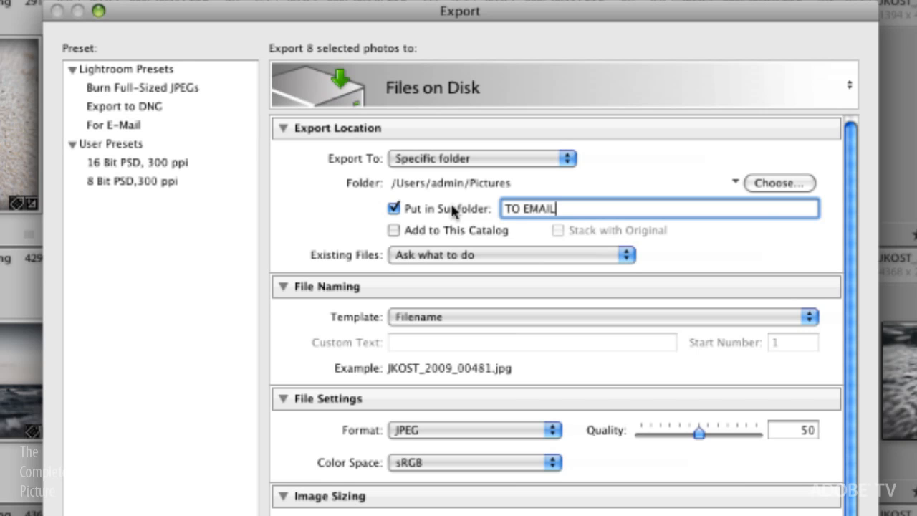
mouse_move(518, 175)
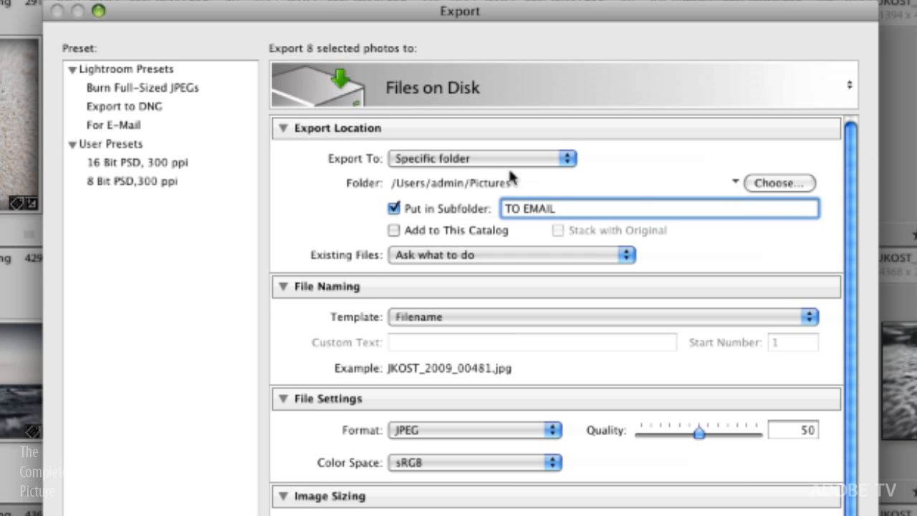
mouse_move(774, 192)
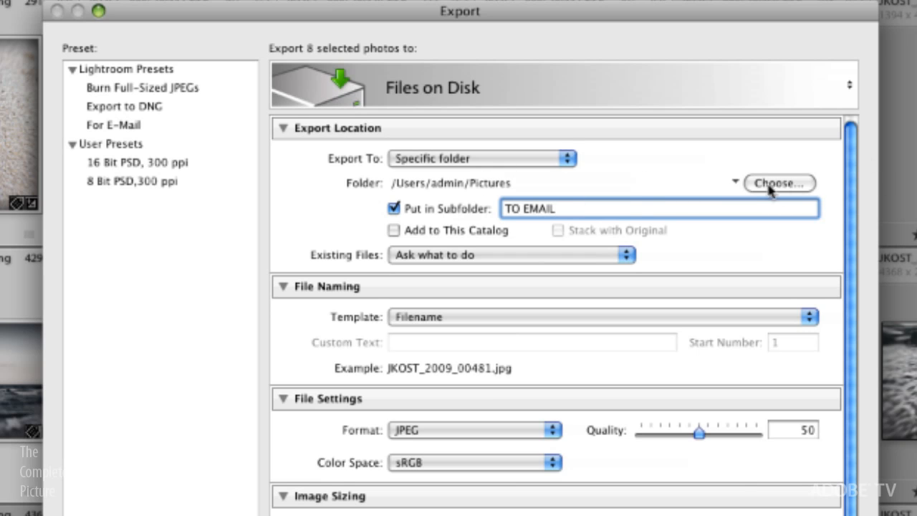
mouse_move(762, 199)
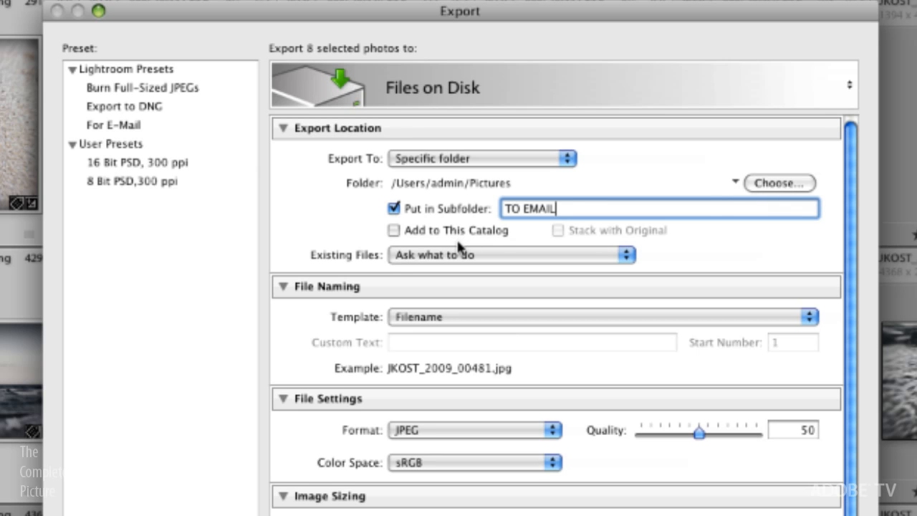
mouse_move(400, 245)
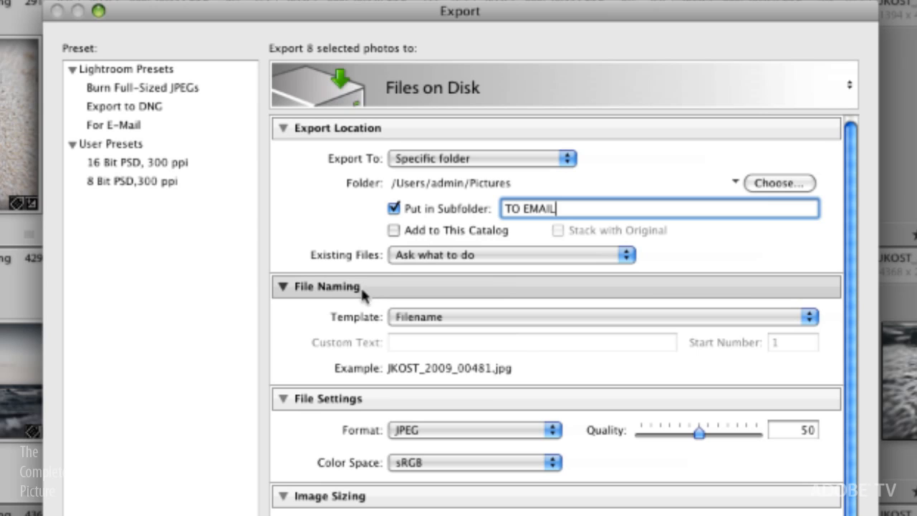
mouse_move(375, 284)
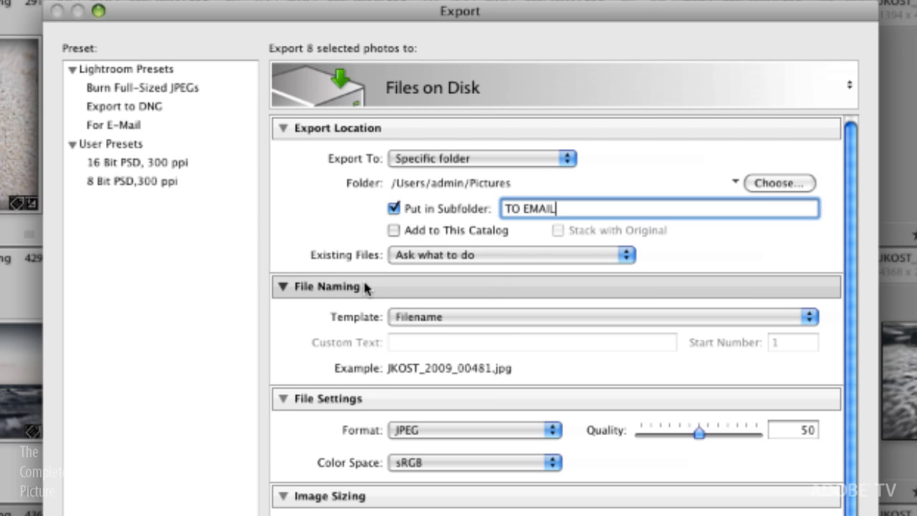
click(278, 287)
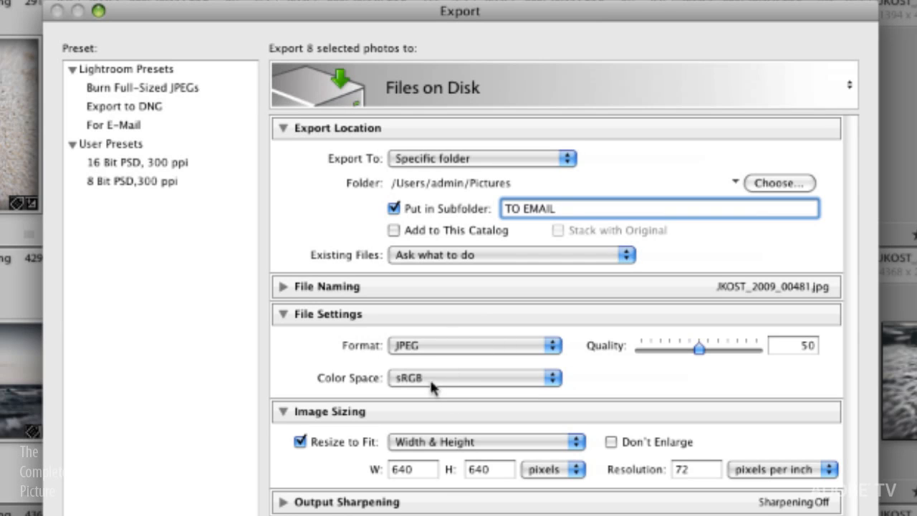
Set the export colour space to AdobeRGB (1998)
click(471, 376)
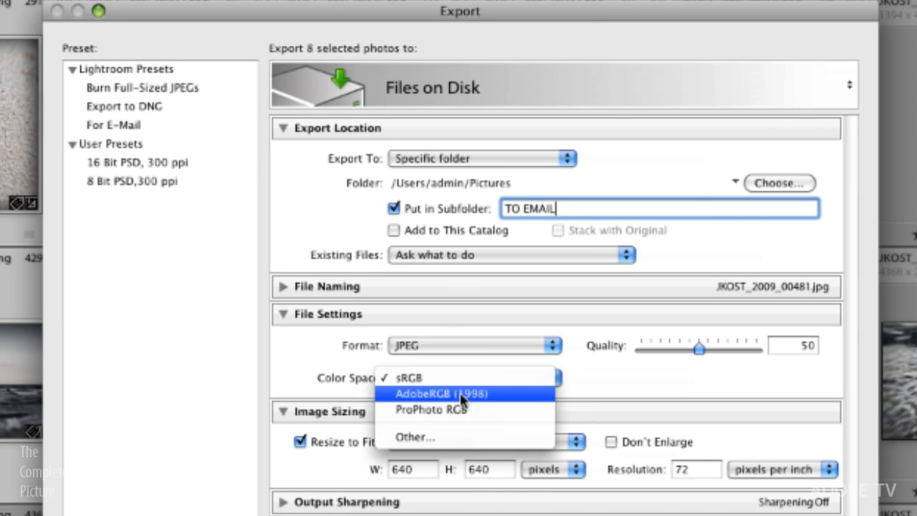
click(465, 394)
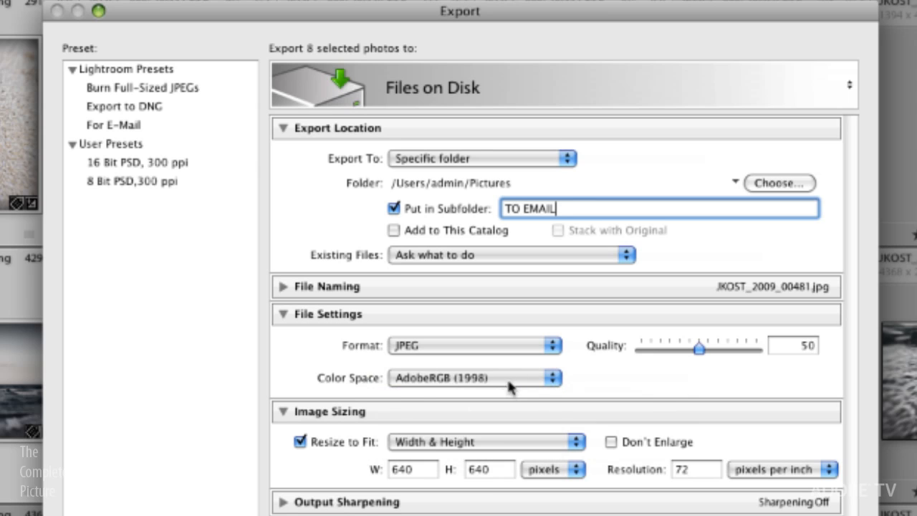
click(470, 376)
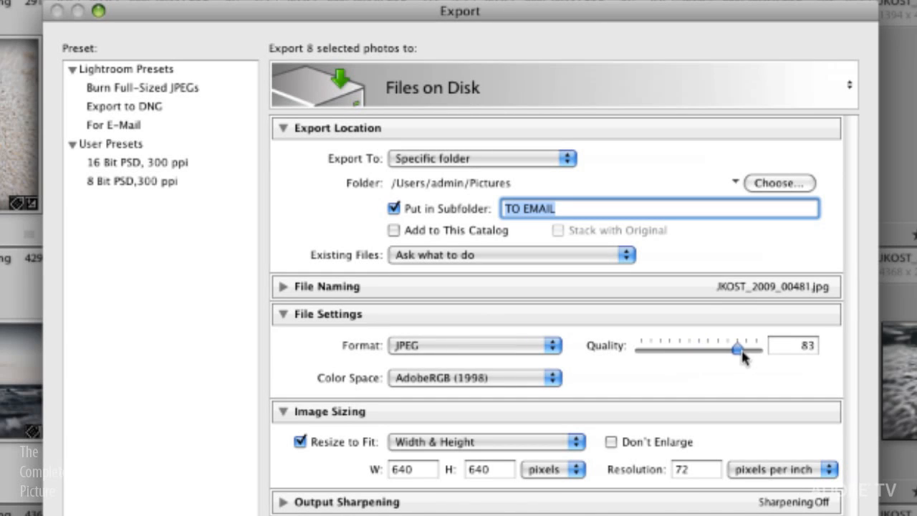
Set the JPEG Quality slider to 90
drag(720, 350, 758, 350)
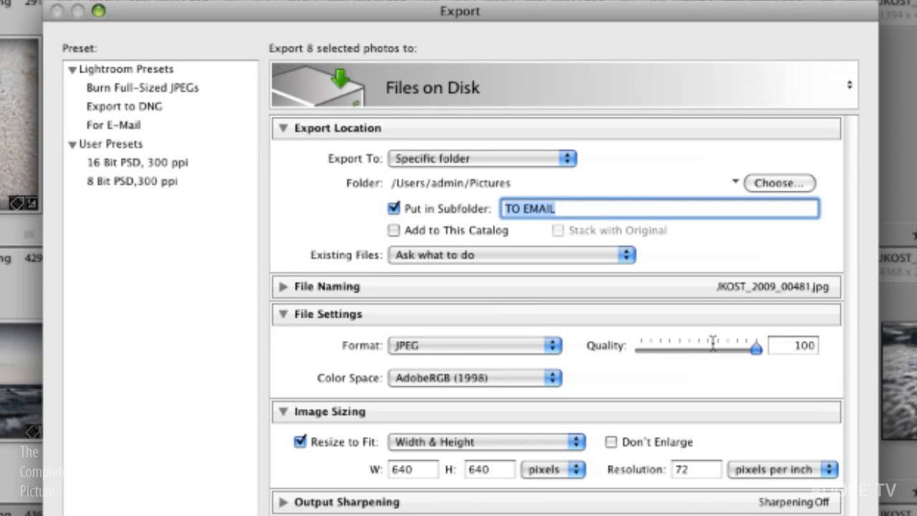
click(799, 345)
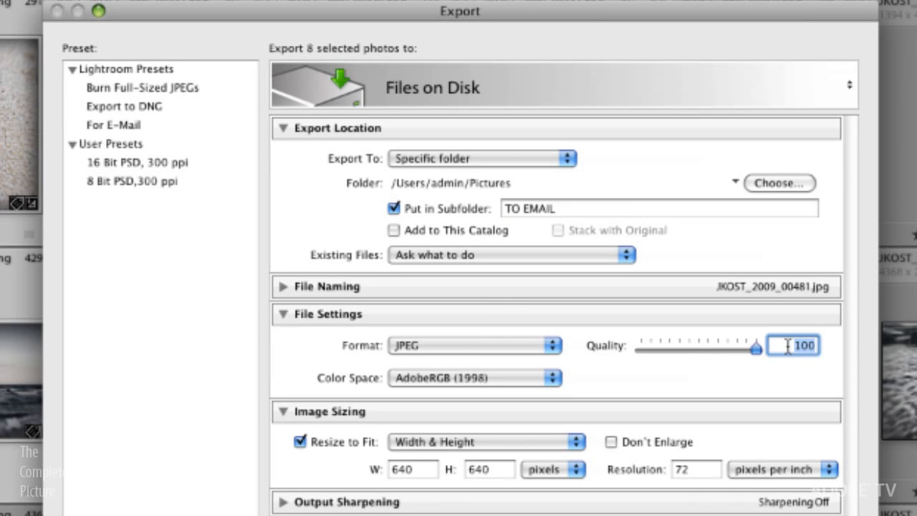
drag(756, 348, 742, 348)
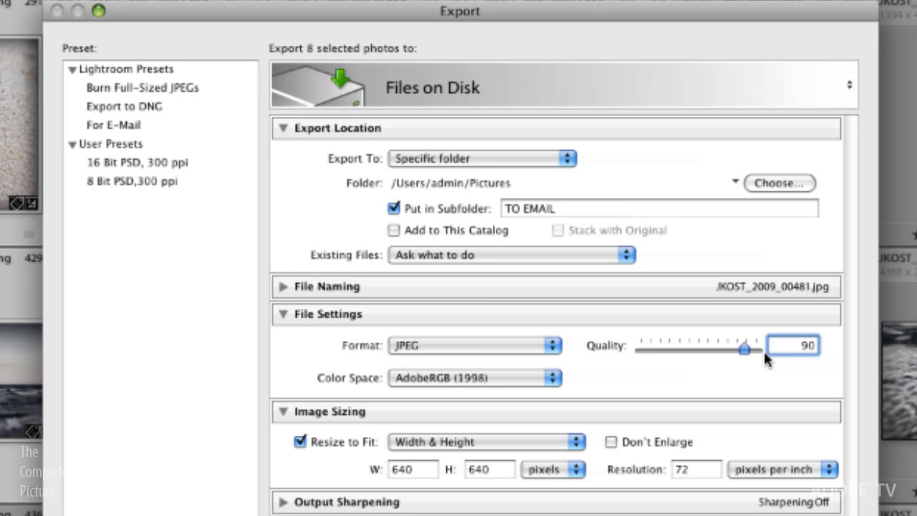
click(795, 346)
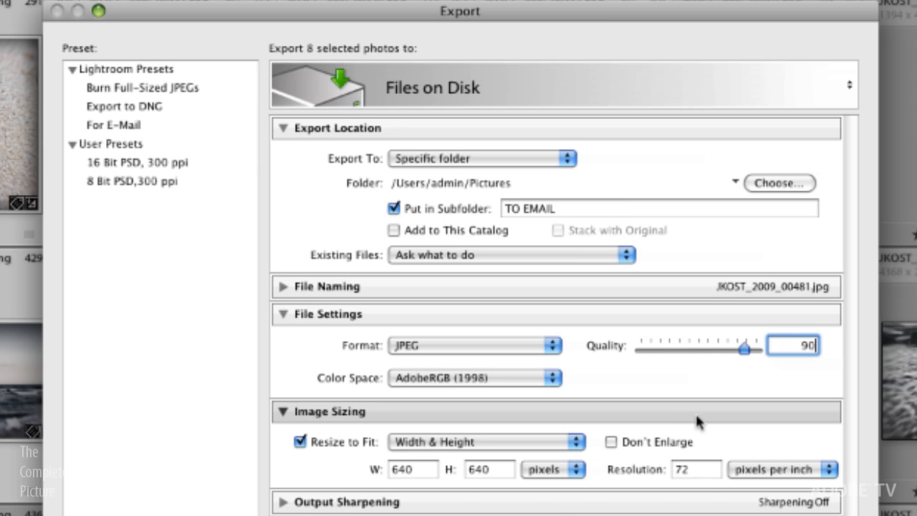
mouse_move(282, 334)
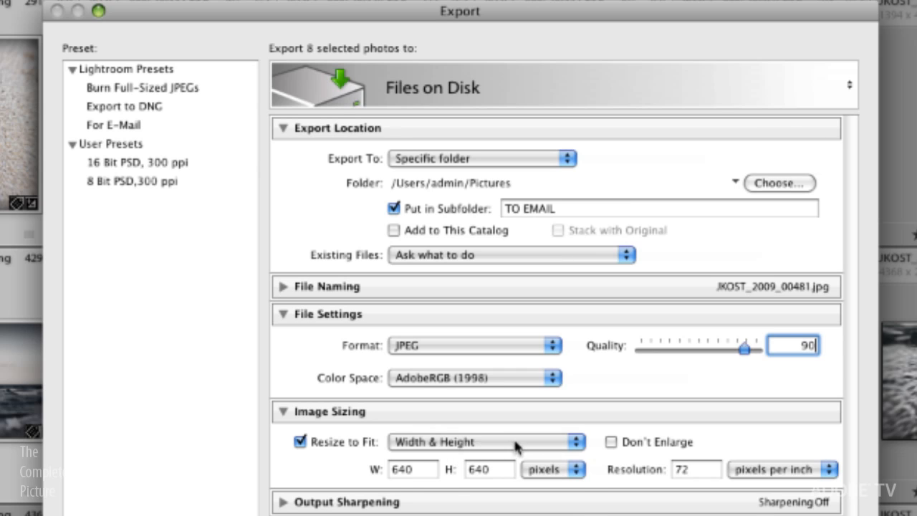
Resize to fit Long Edge at 800 pixels, leaving Don't Enlarge unchecked
click(479, 442)
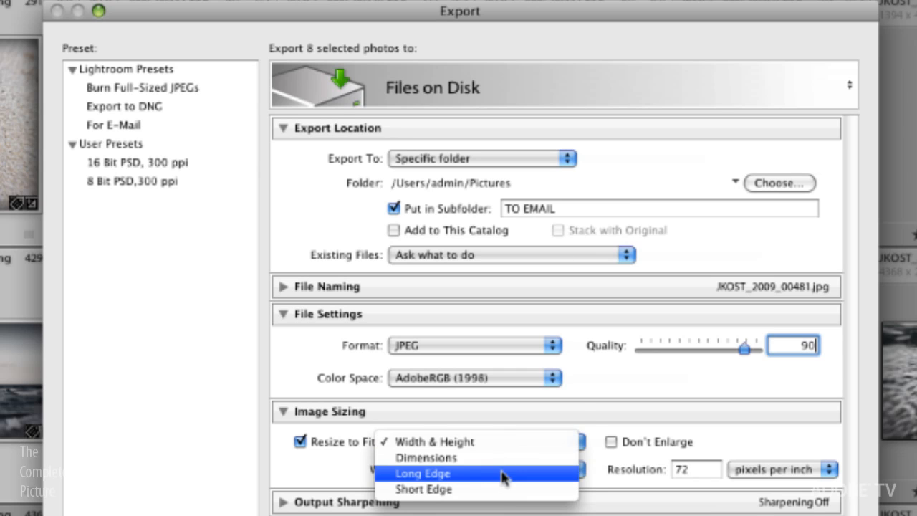
click(420, 473)
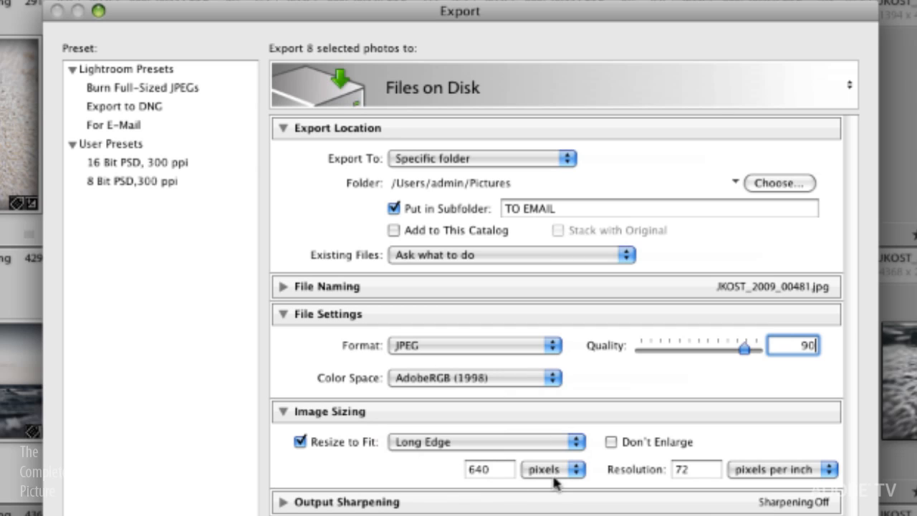
click(484, 471)
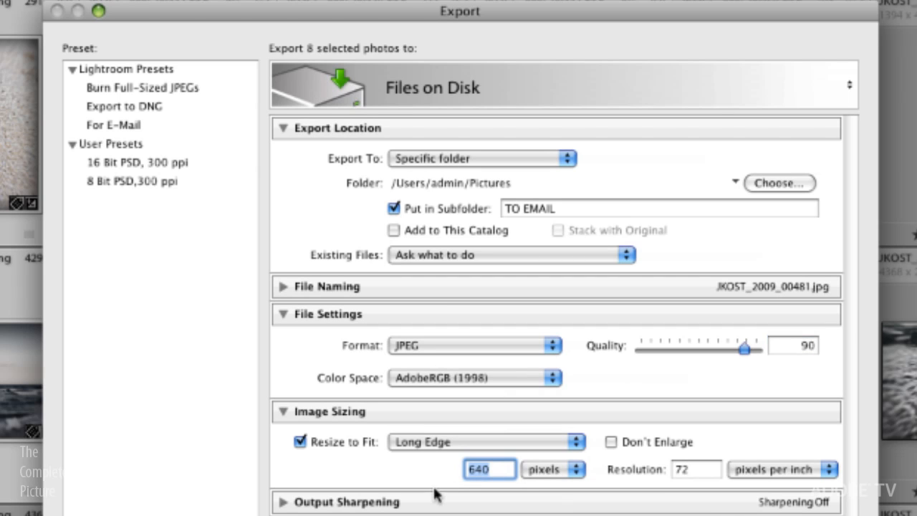
text(800)
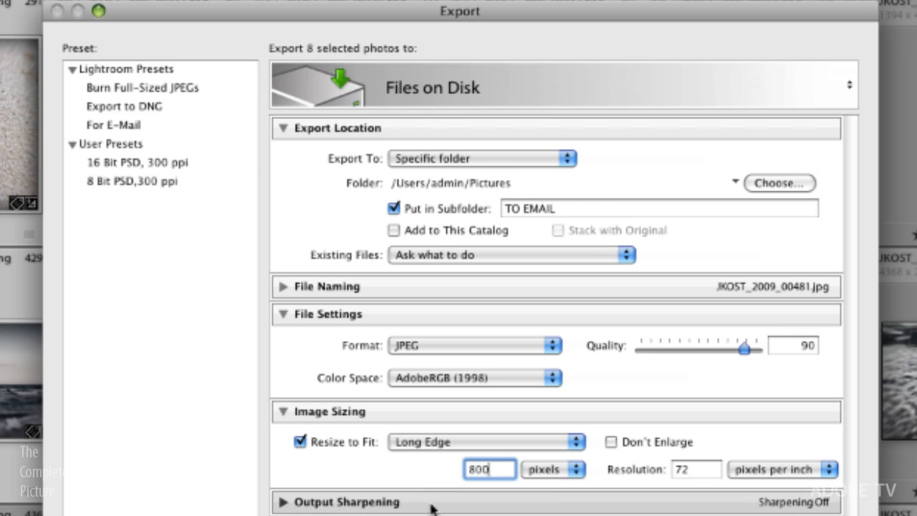
mouse_move(503, 509)
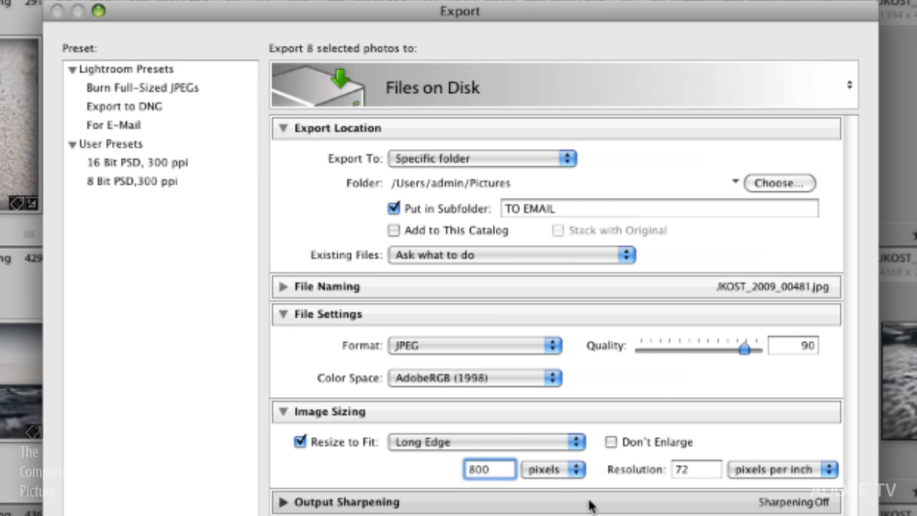
mouse_move(621, 459)
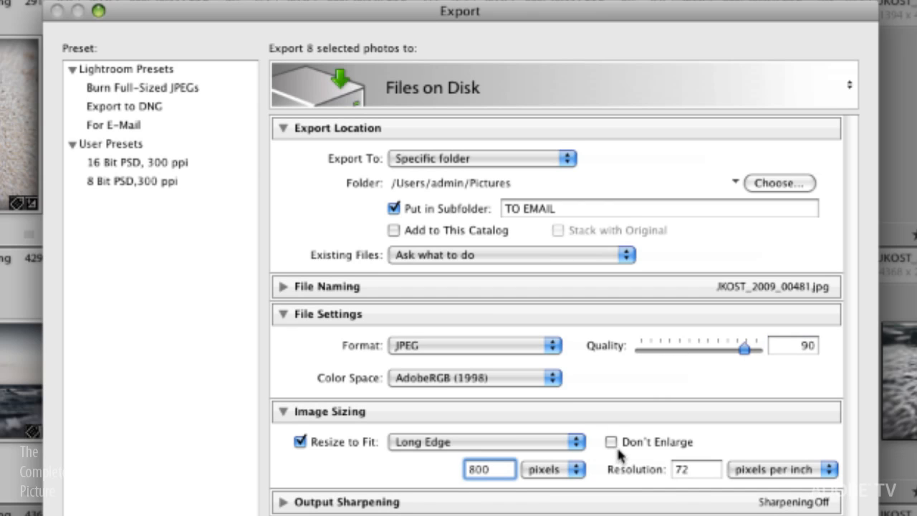
click(614, 442)
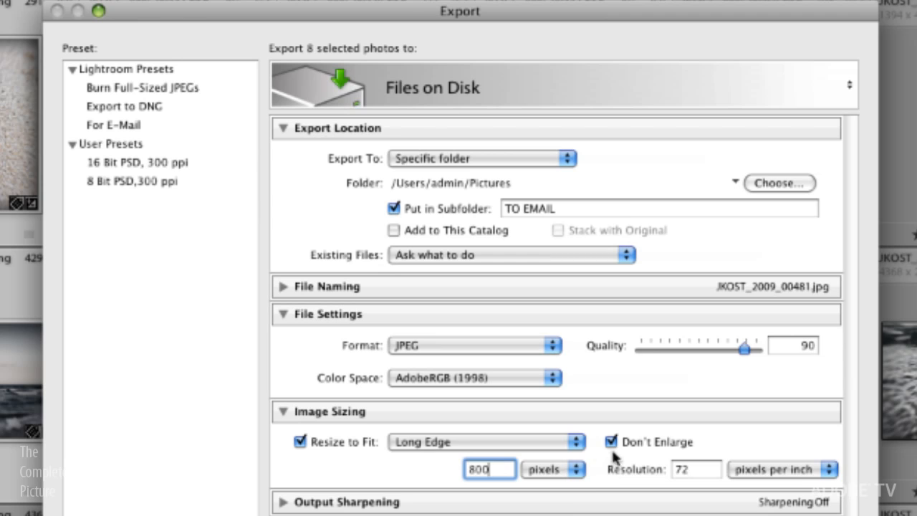
click(611, 441)
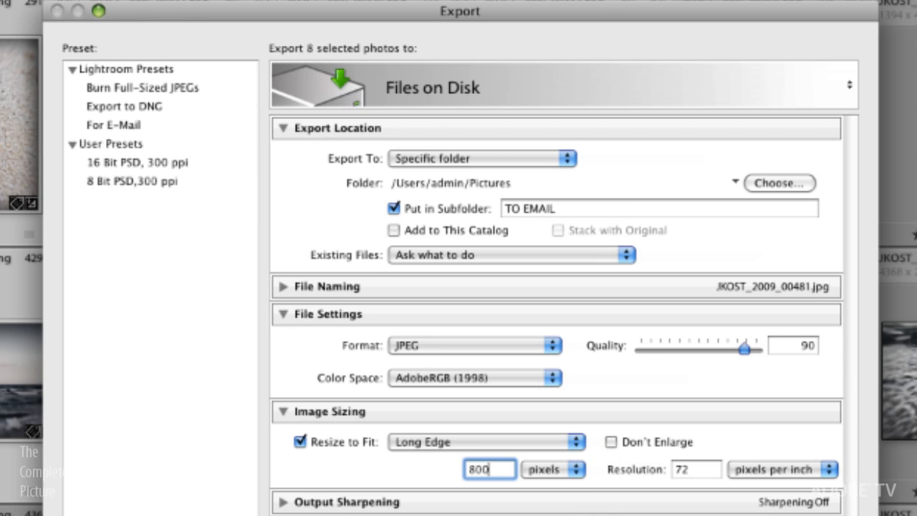
mouse_move(502, 507)
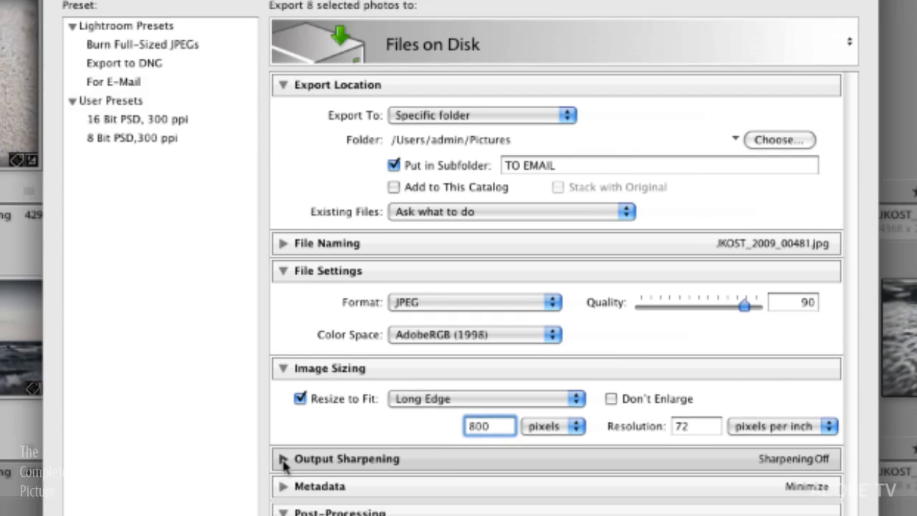
Expand Output Sharpening and open the Sharpen For target choices for Screen, Standard
click(285, 459)
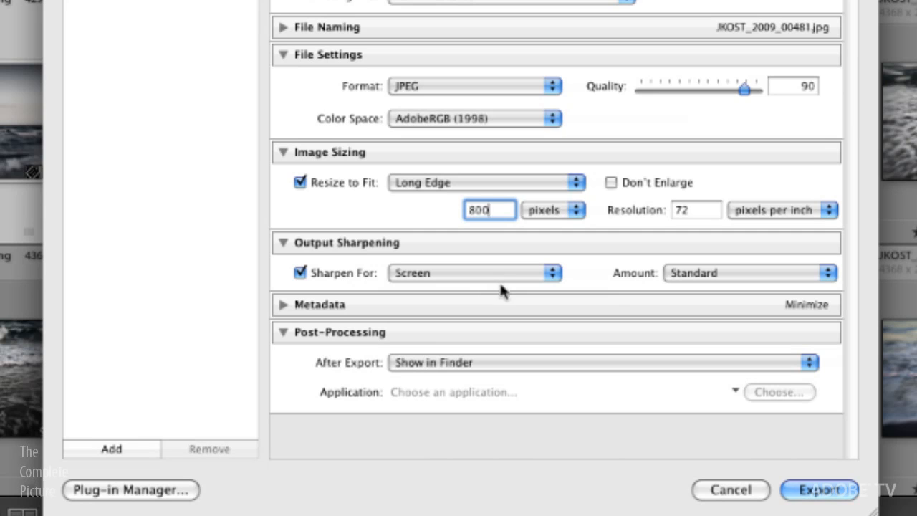
mouse_move(498, 279)
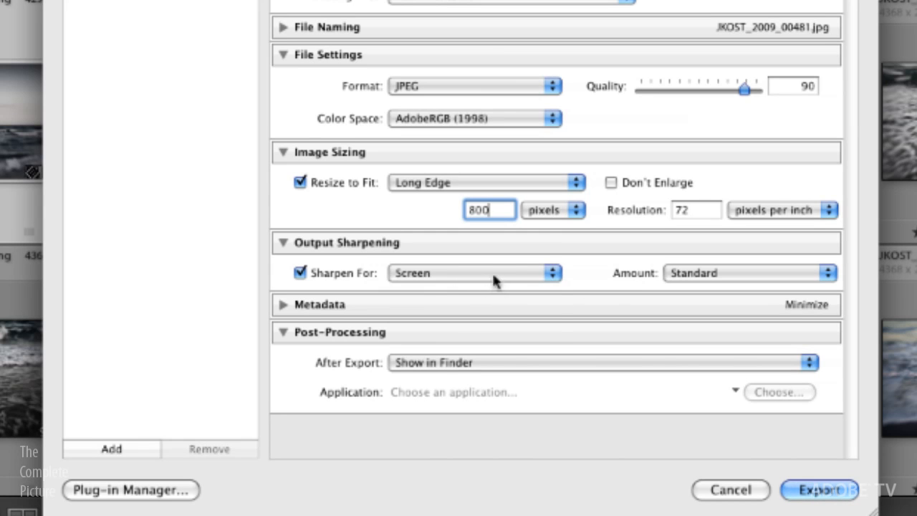
click(474, 272)
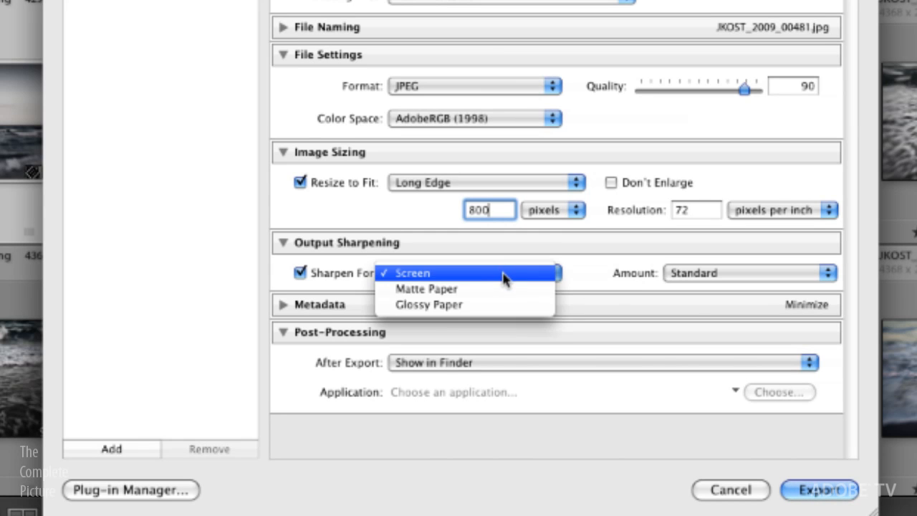
mouse_move(509, 279)
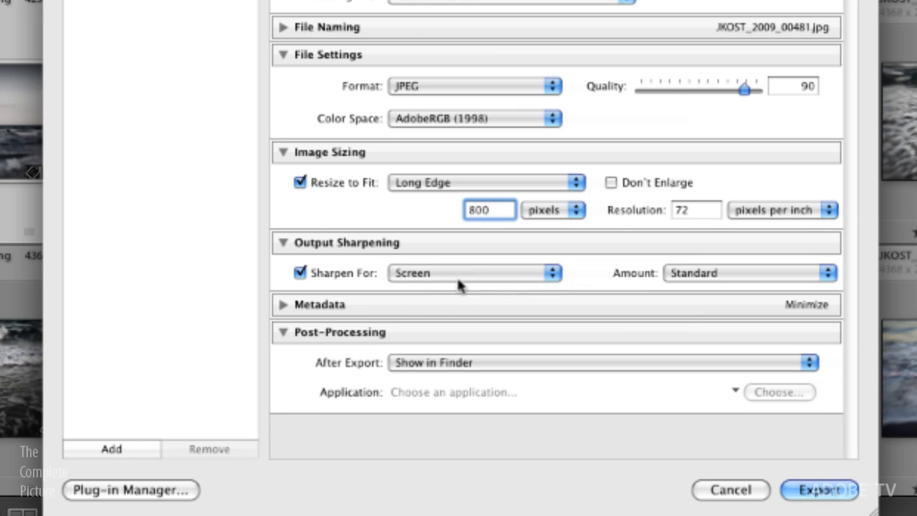
mouse_move(479, 279)
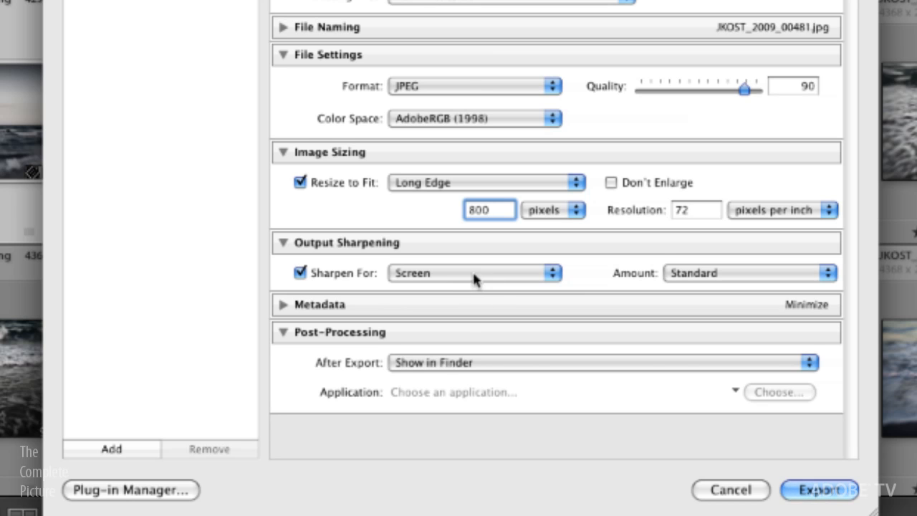
mouse_move(668, 277)
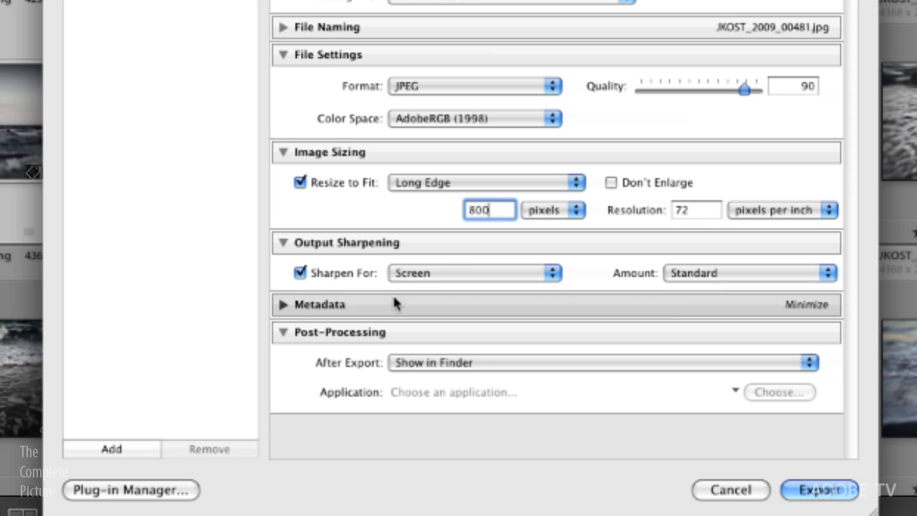
Expand Metadata to confirm Minimize Embedded Metadata is checked
click(286, 304)
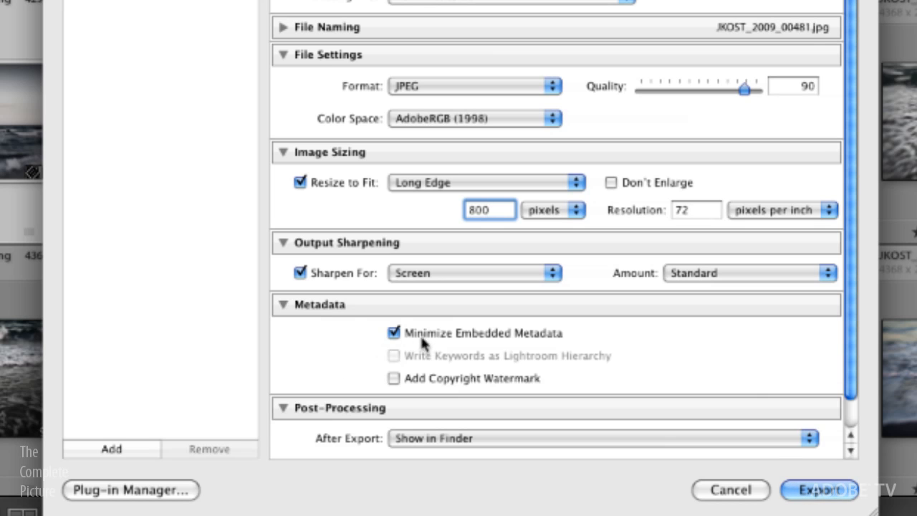
mouse_move(562, 353)
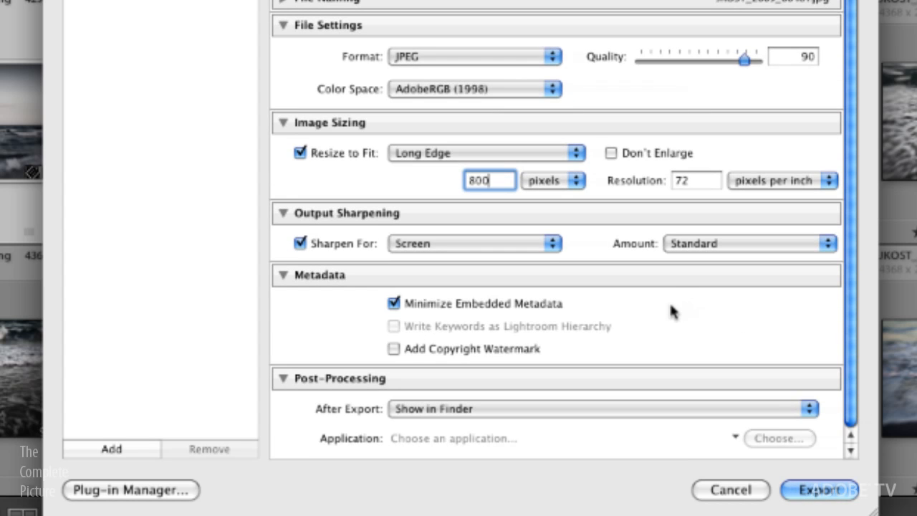
mouse_move(666, 316)
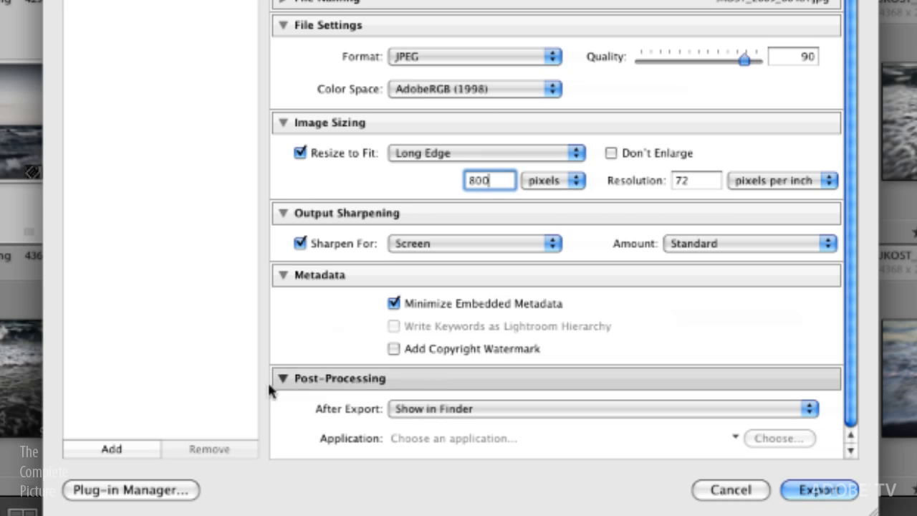
Choose Go to Export Actions Folder Now from the After Export menu
click(587, 408)
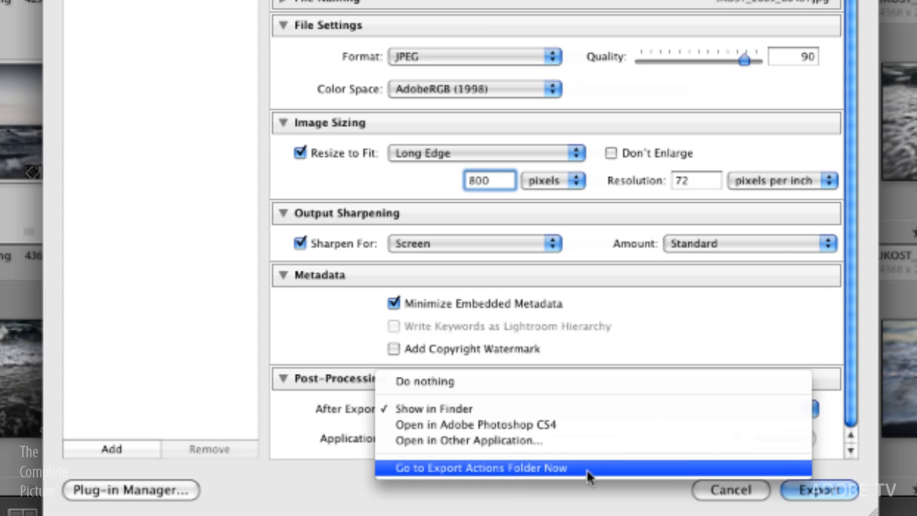
click(478, 467)
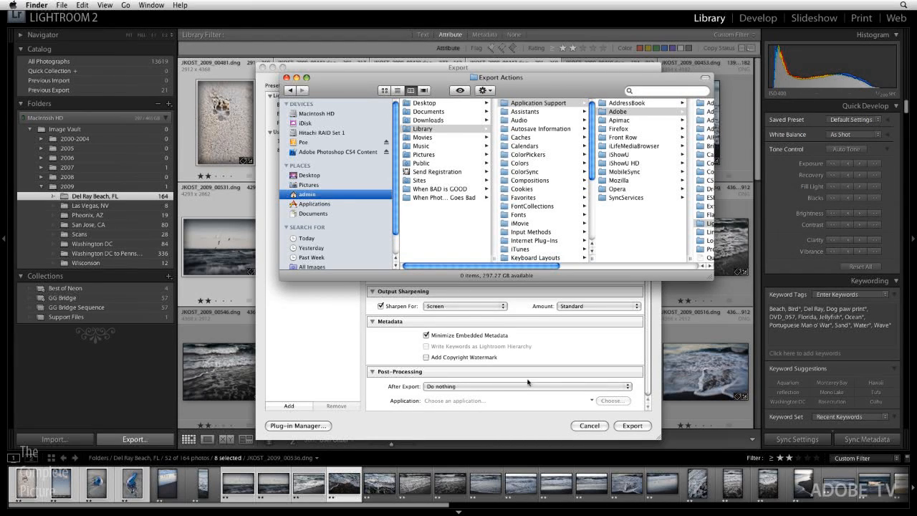
Go to Applications in Finder and right-click Mail to make an alias
click(529, 386)
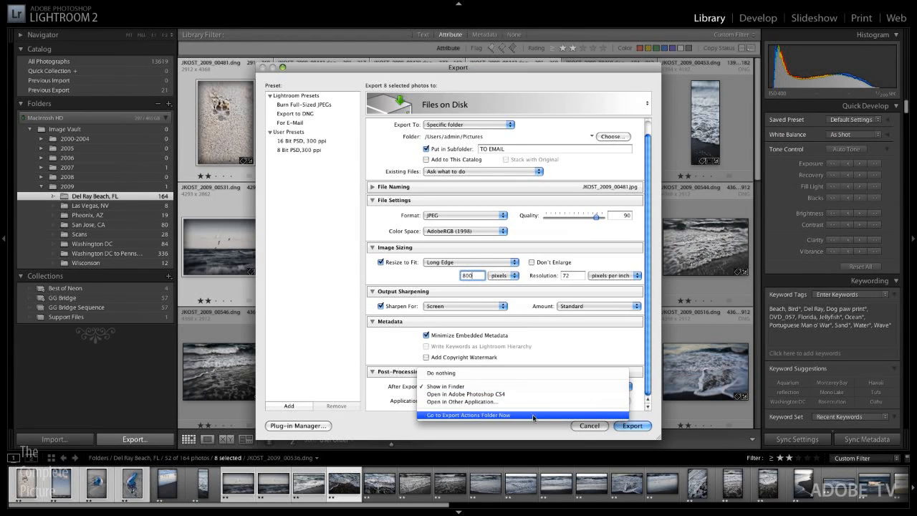
click(469, 415)
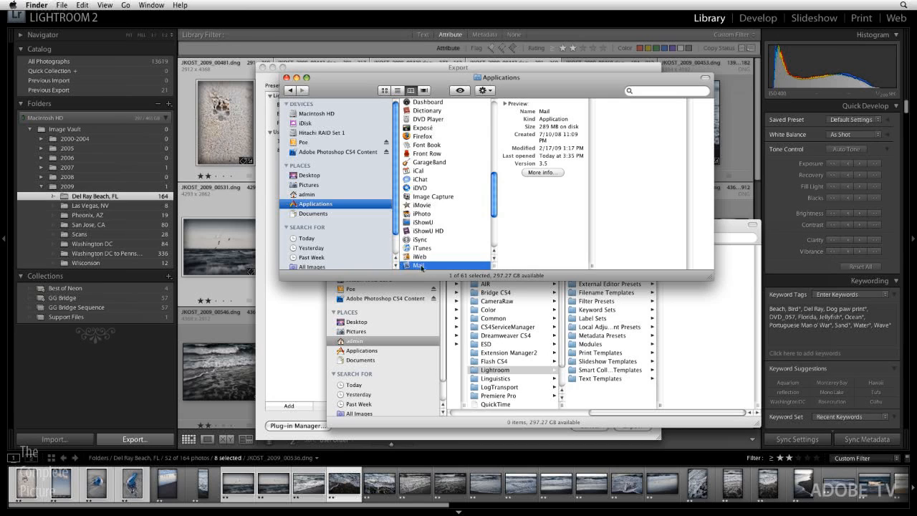
mouse_move(428, 271)
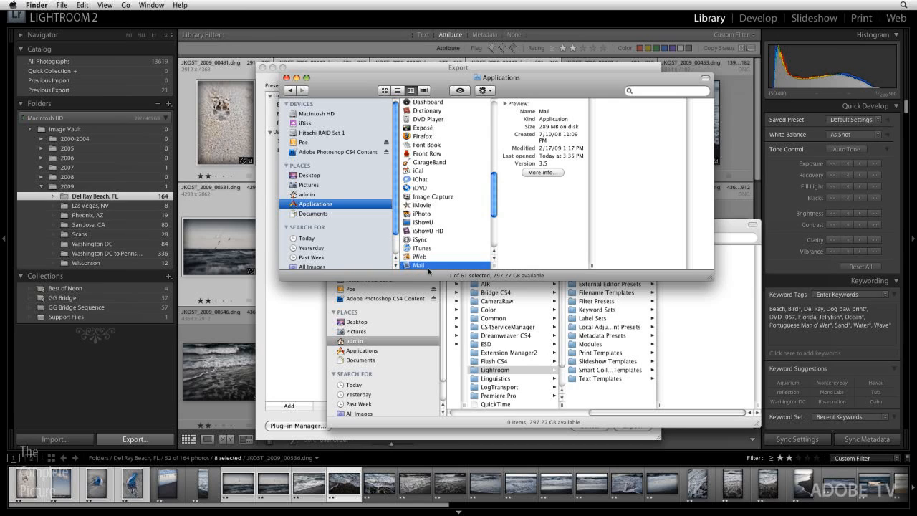
right_click(419, 266)
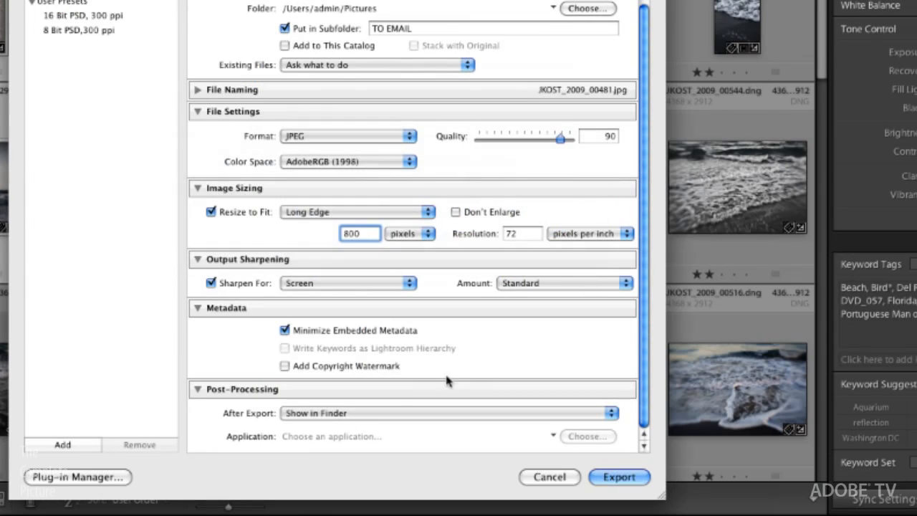
Set After Export to the Mail alias
click(449, 414)
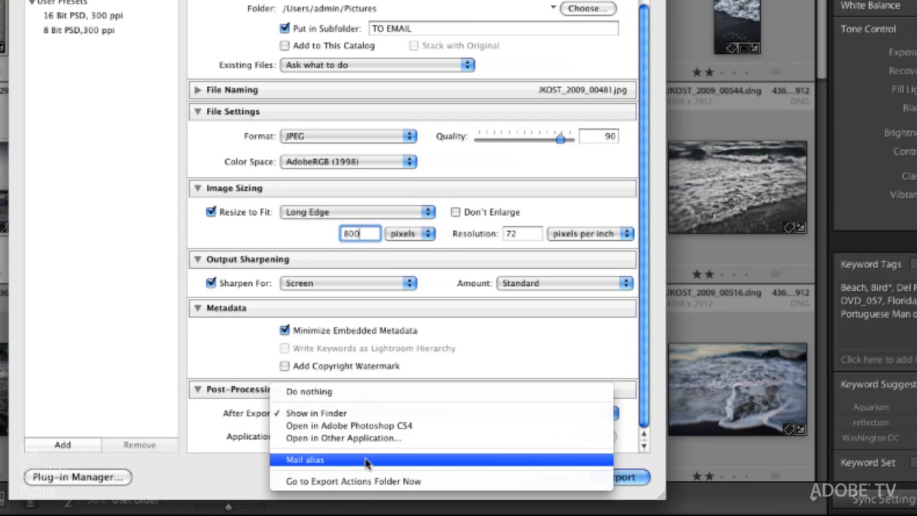
click(305, 459)
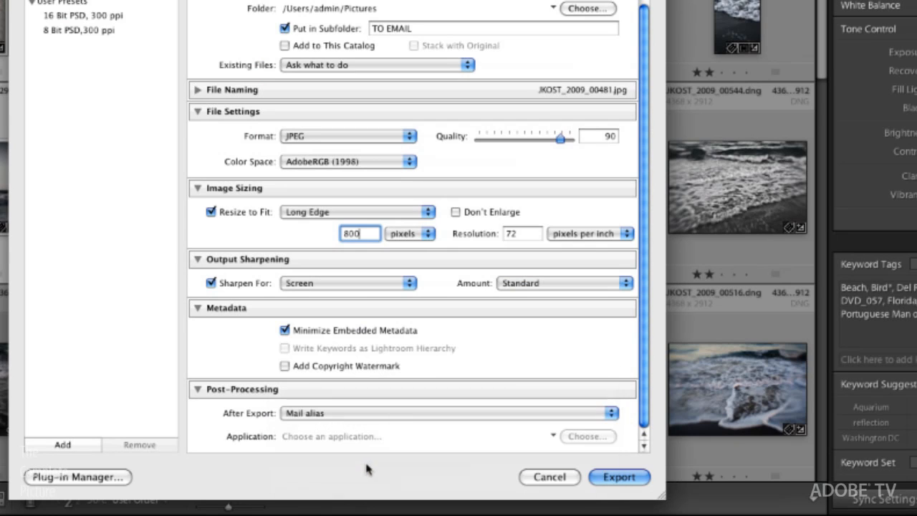
mouse_move(454, 316)
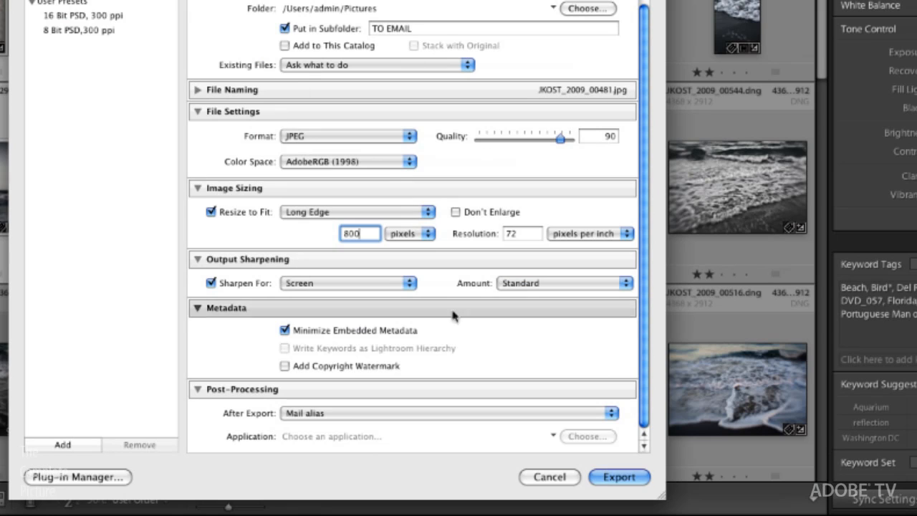
mouse_move(444, 329)
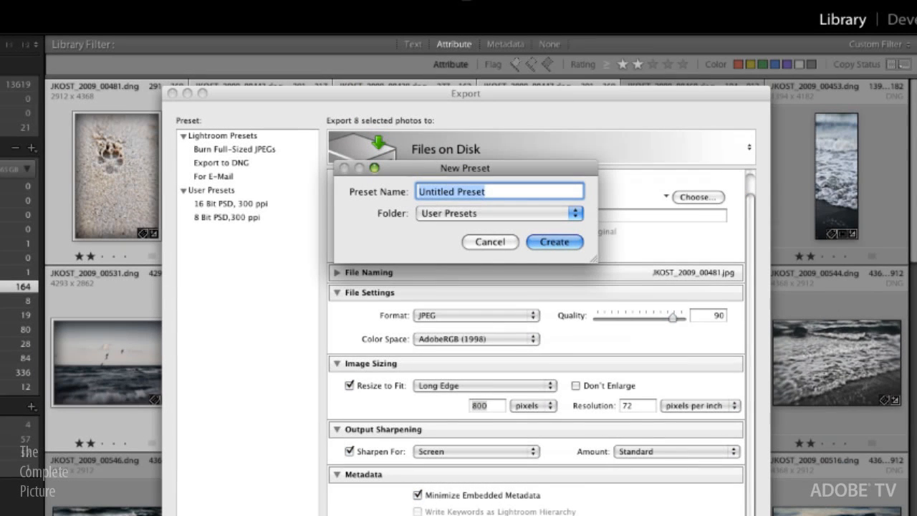
Create a user preset named 'JK Email' and select it
text(JK E)
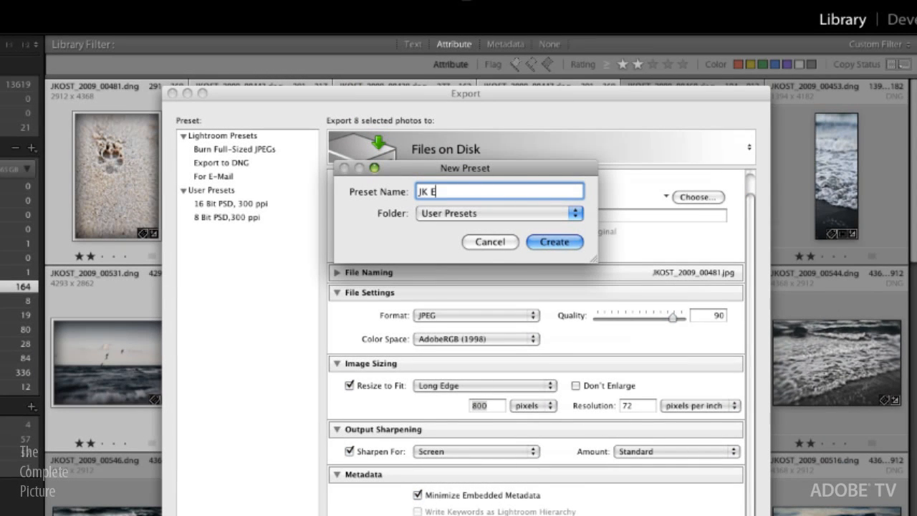
text(mail)
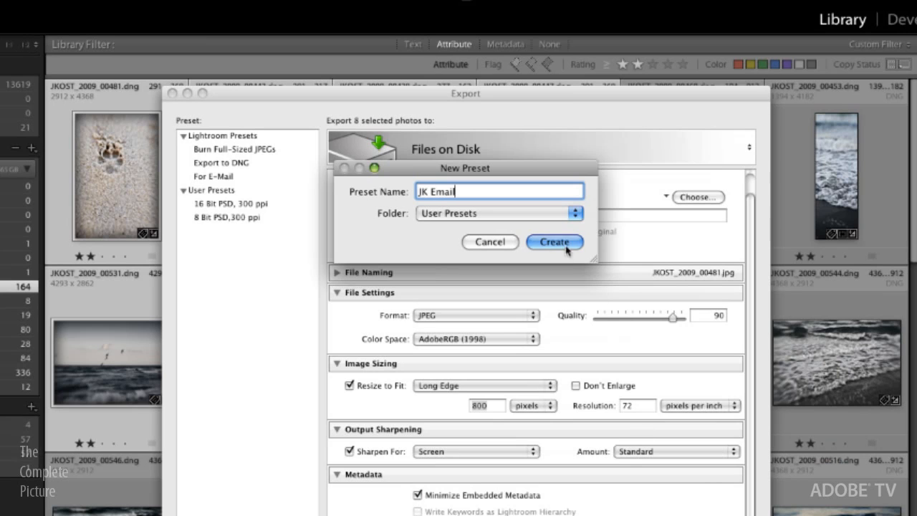
click(556, 242)
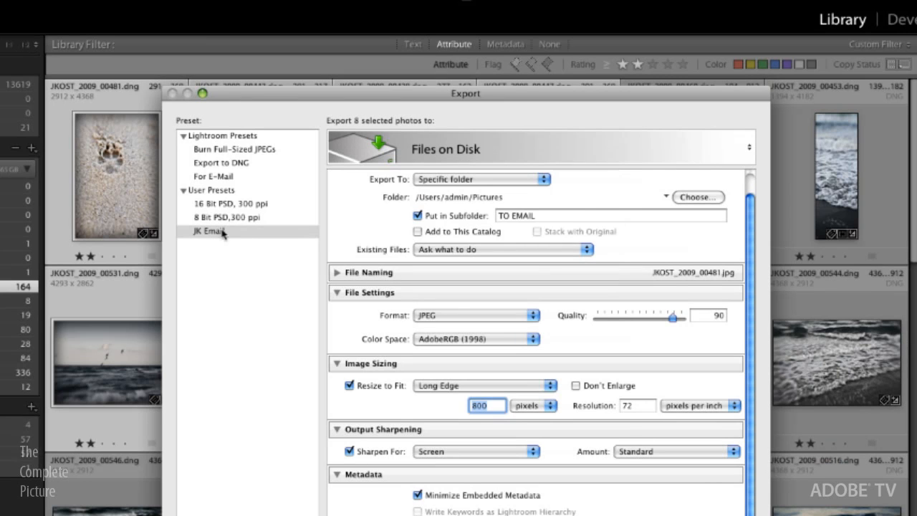
click(209, 231)
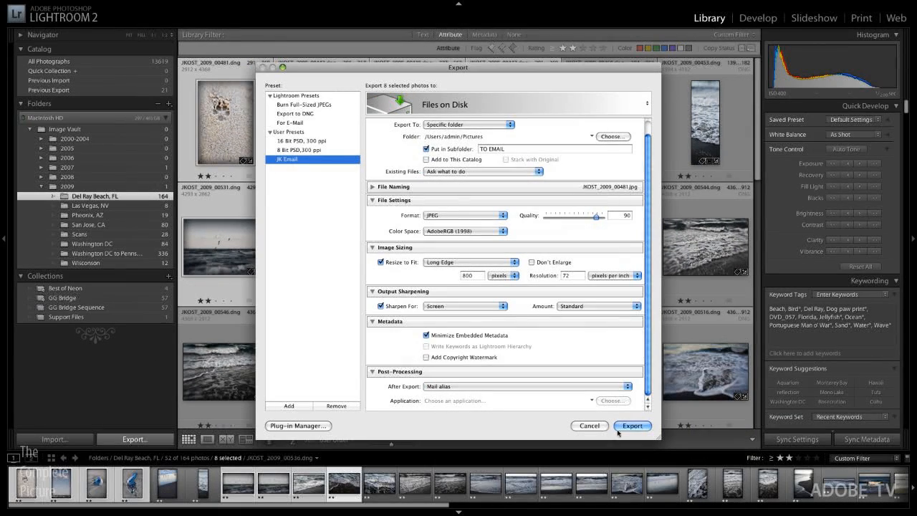
Export the eight beach photos and scroll through them attached in the new Mail message
click(633, 425)
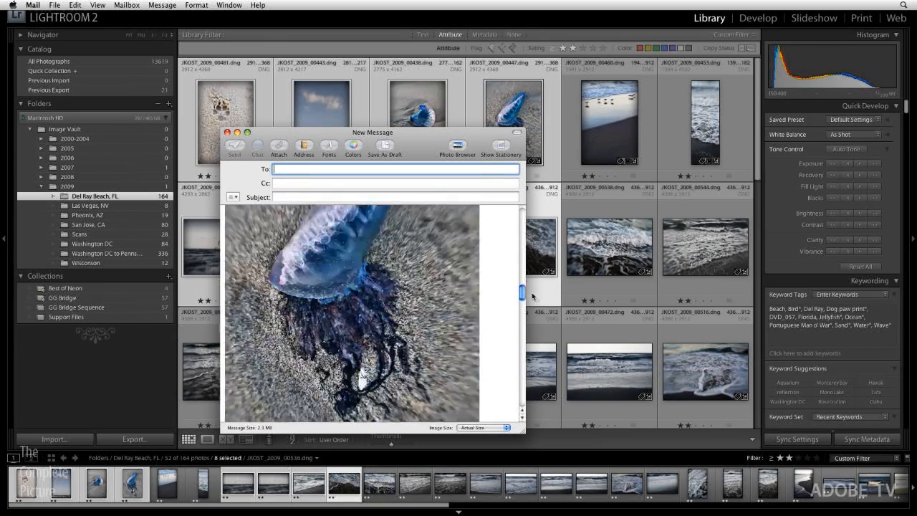
drag(517, 294, 517, 215)
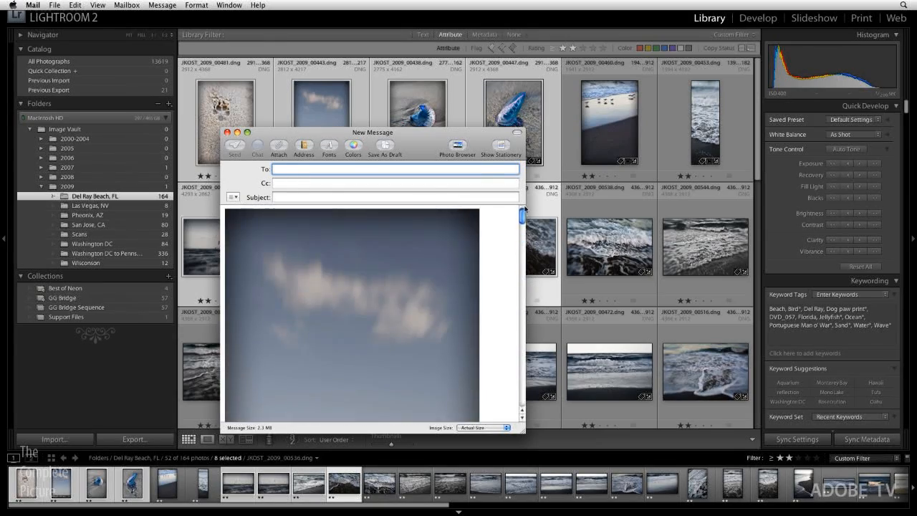